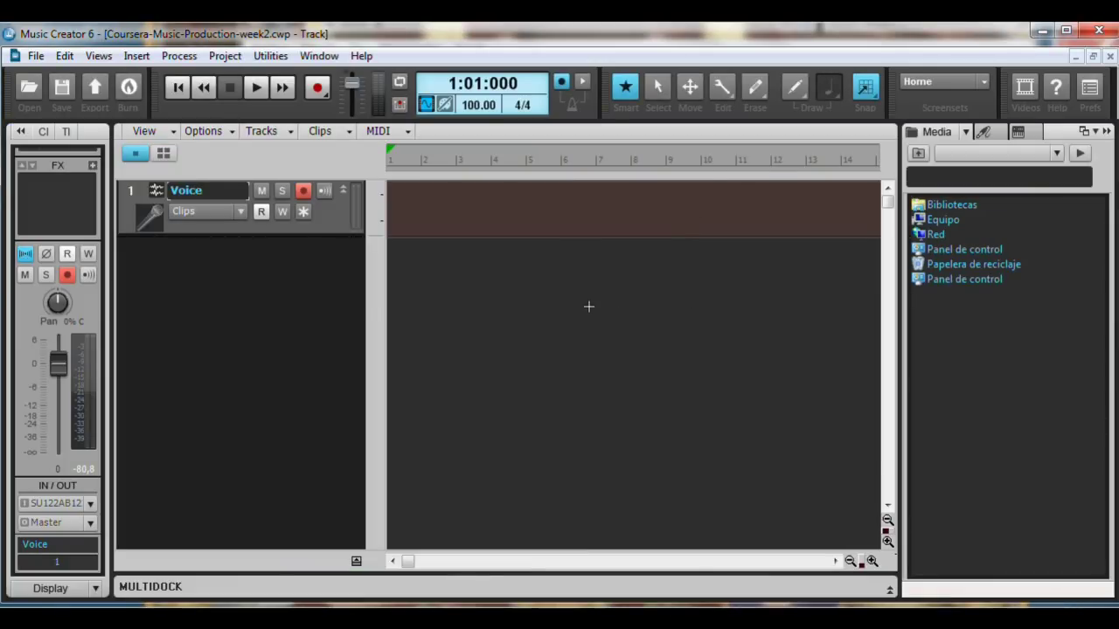
mouse_move(438, 312)
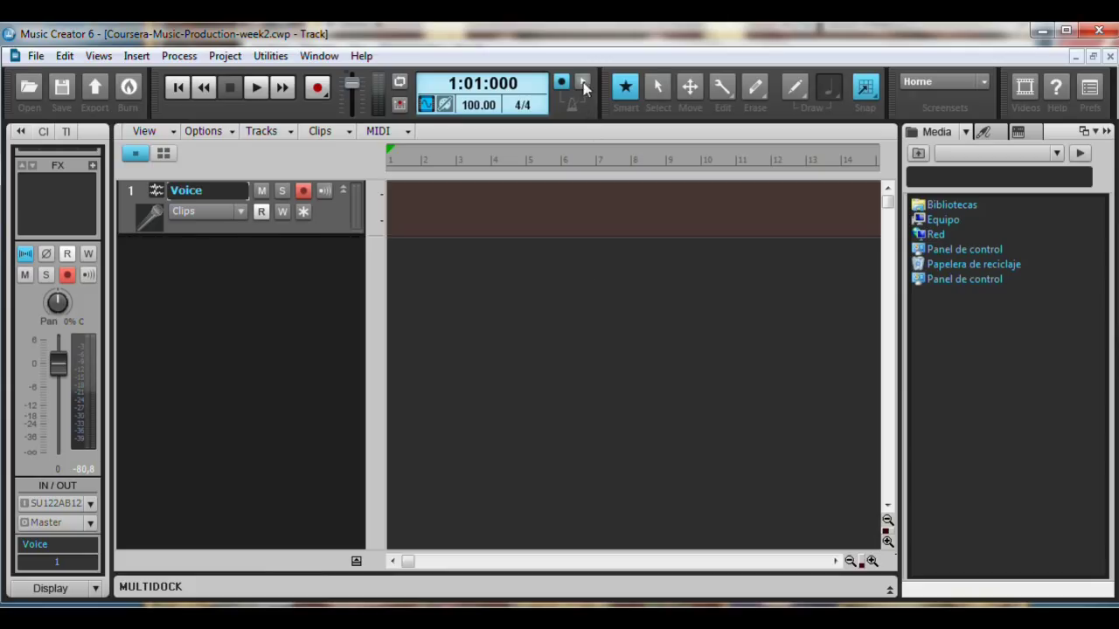
mouse_move(315, 87)
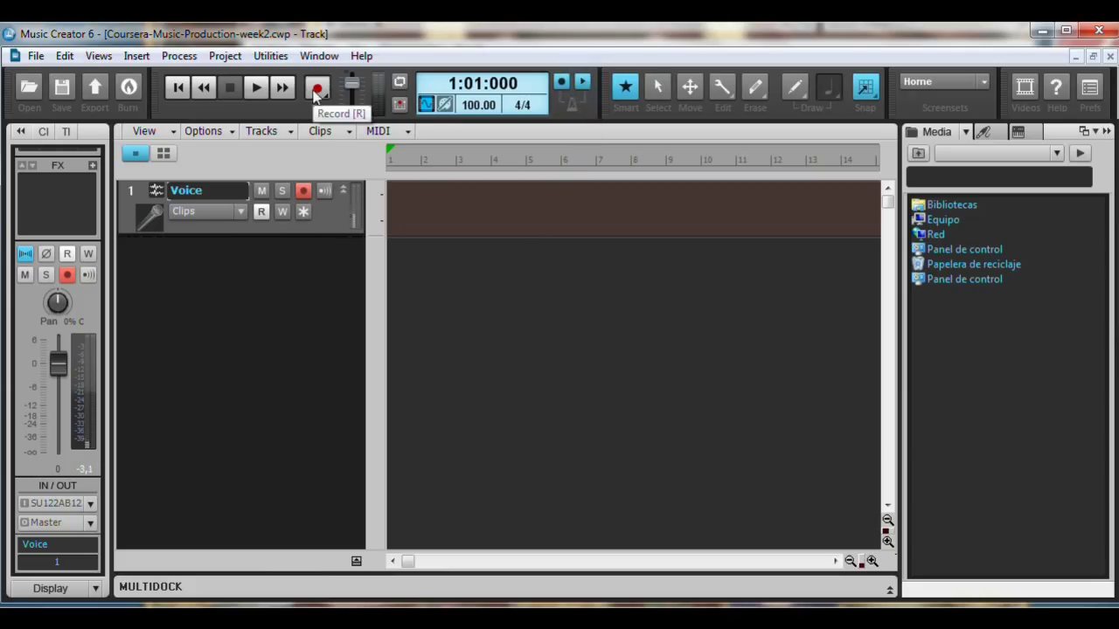
Step: Record the first twelve-bar vocal take onto the armed Voice track
left_click(313, 88)
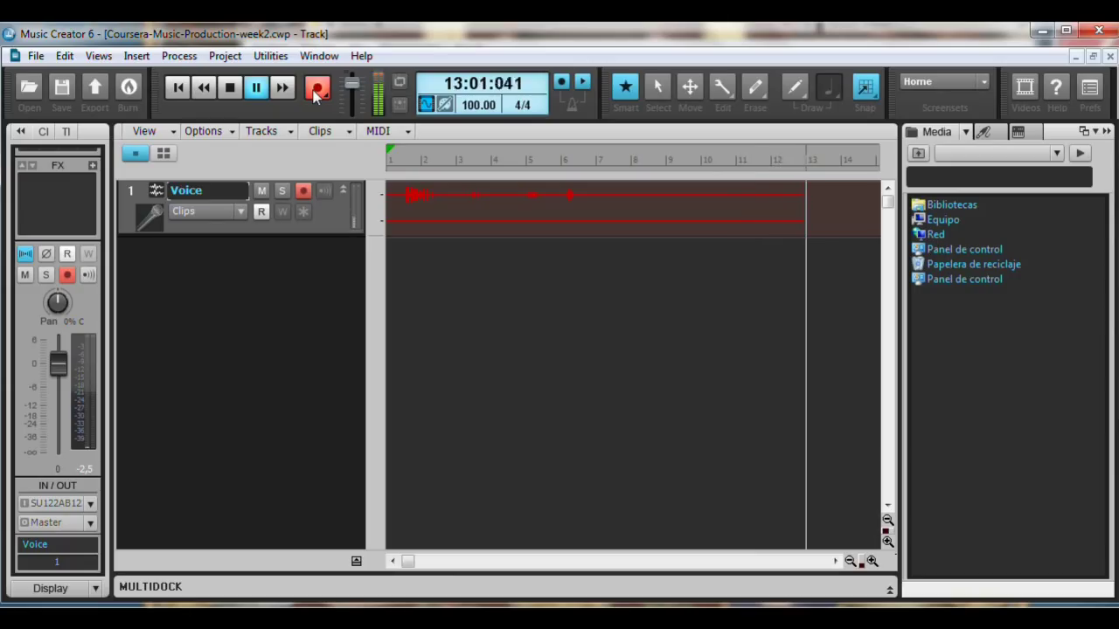
left_click(234, 90)
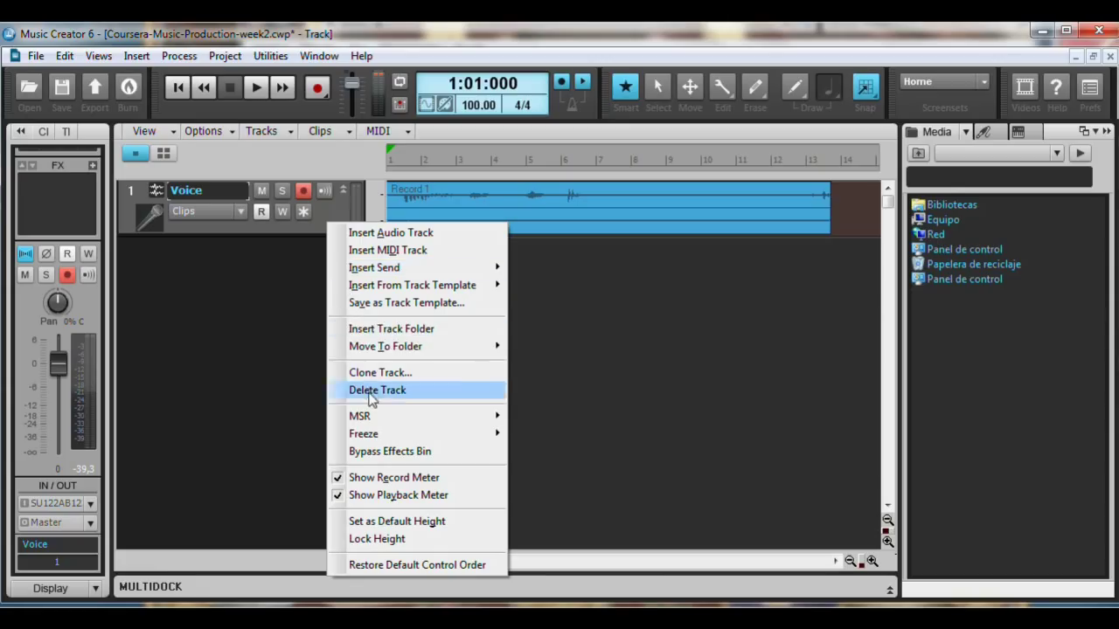
Step: Clone the Voice track into a second track and mute the first take
left_click(379, 372)
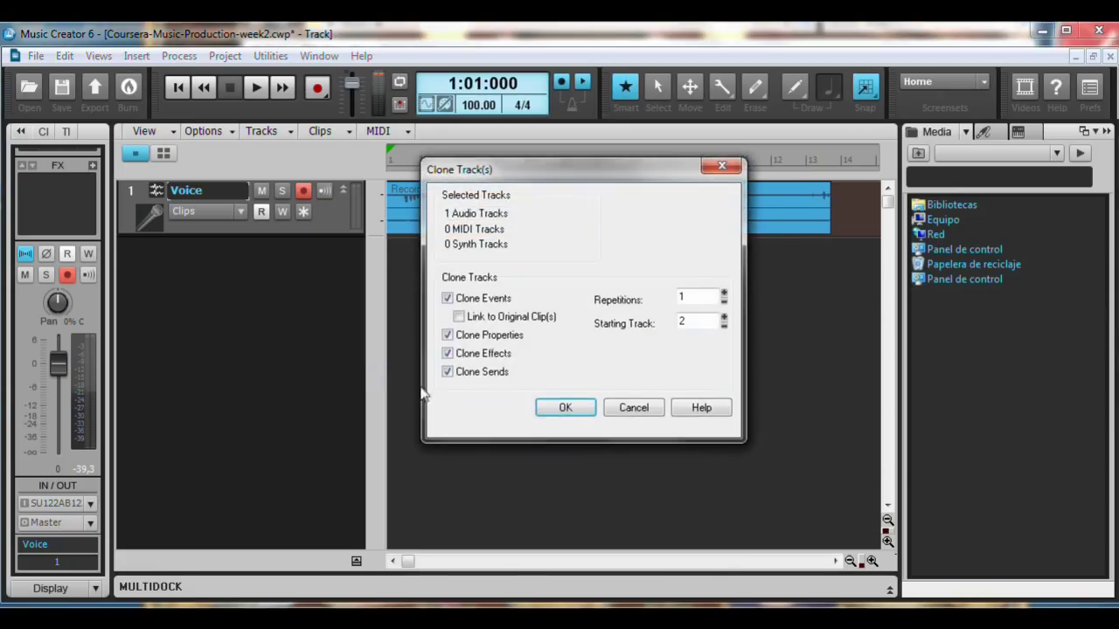
left_click(565, 407)
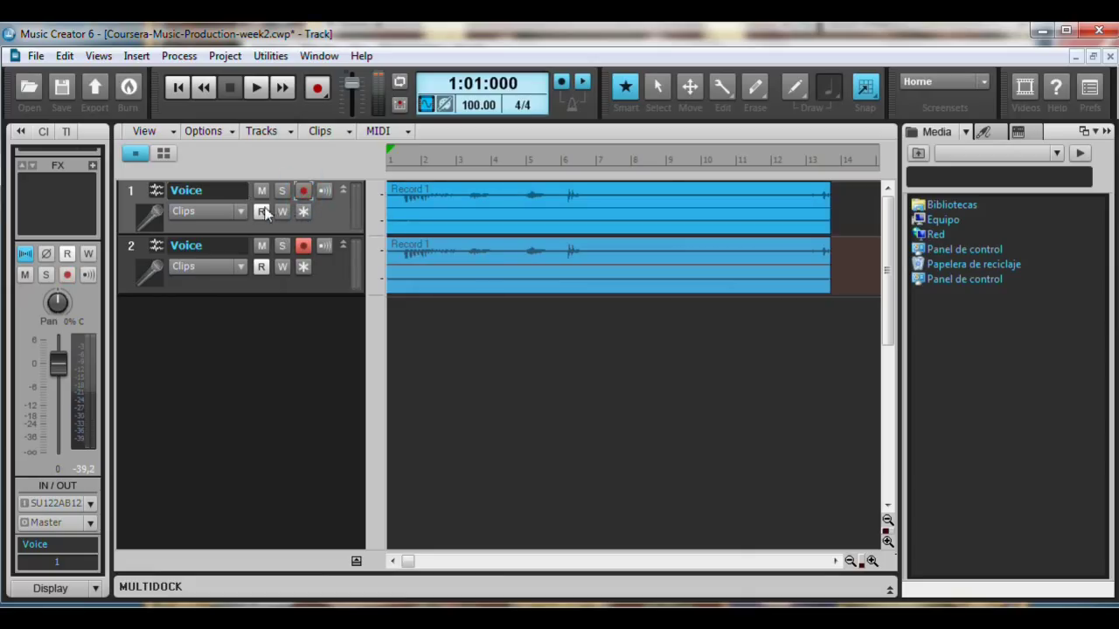
left_click(260, 190)
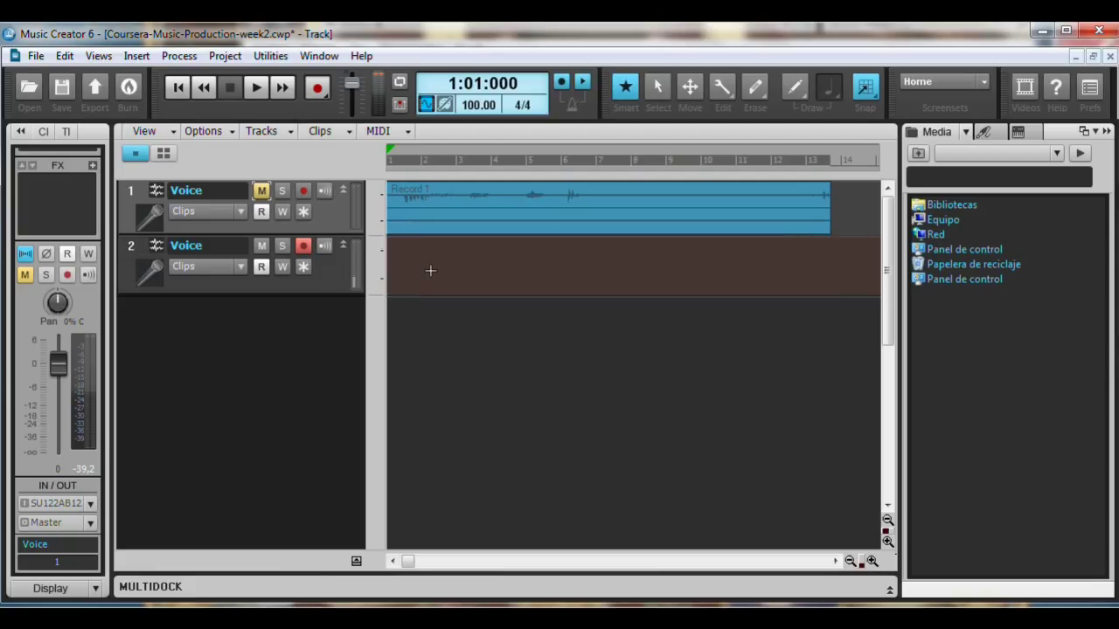
mouse_move(323, 291)
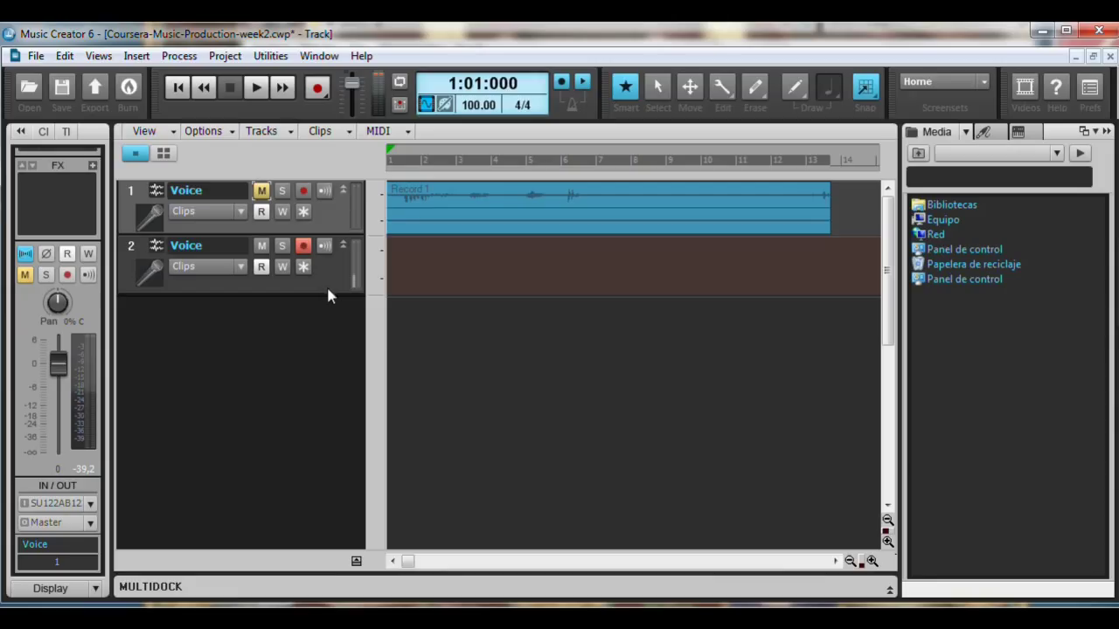
mouse_move(315, 87)
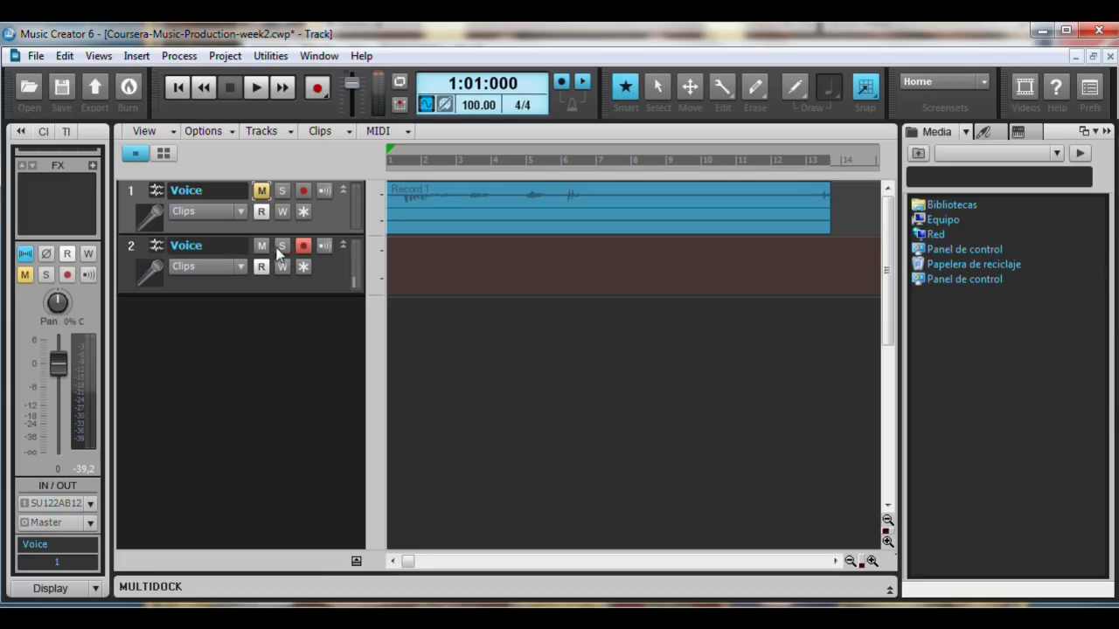
Step: Solo the second Voice track and record a shorter second take on it
left_click(281, 245)
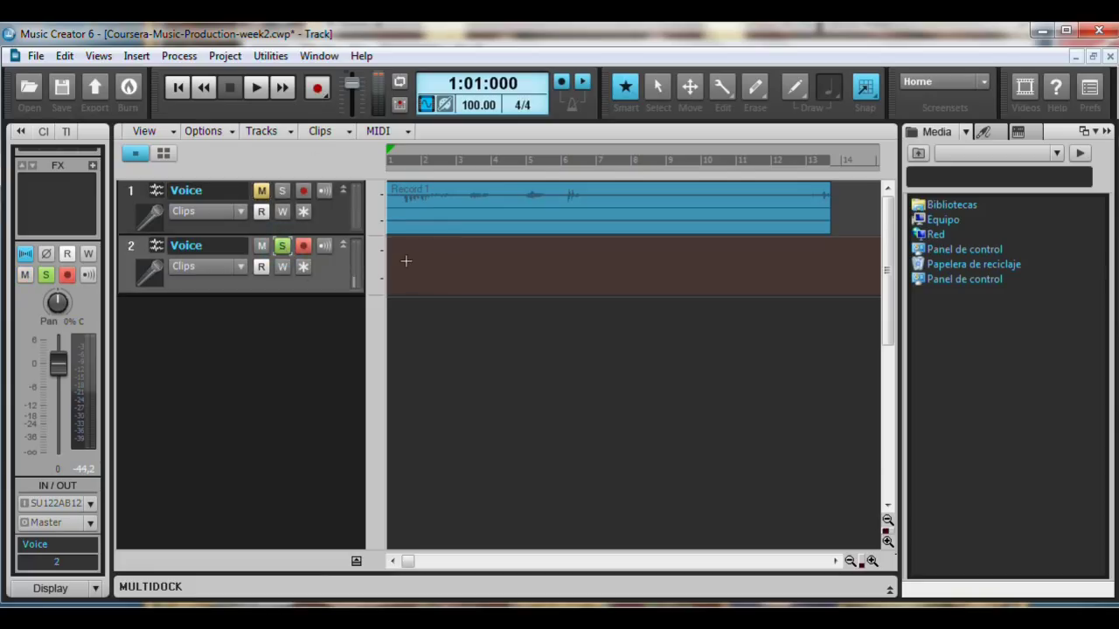
left_click(254, 88)
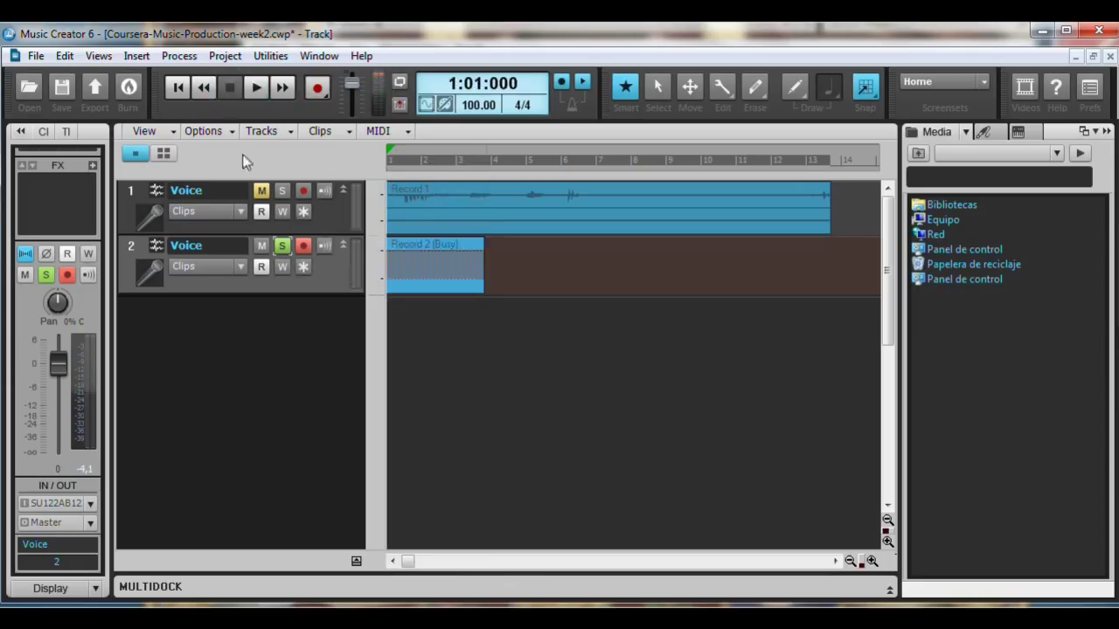
left_click(281, 245)
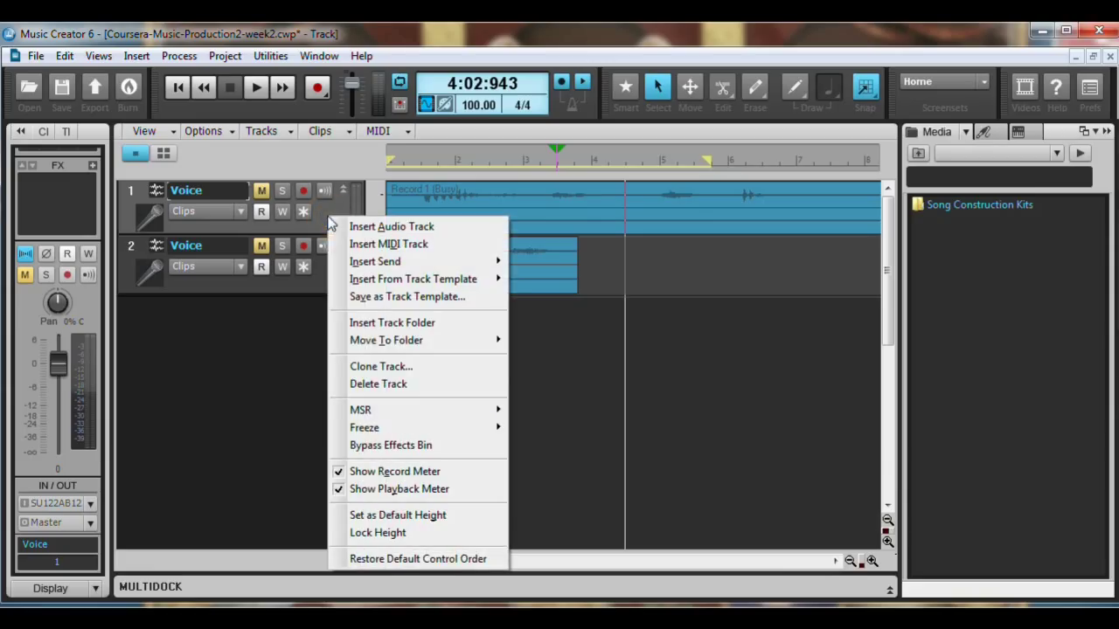
Step: Clone the first take into a third Voice track for comping and play from bar 4
left_click(380, 366)
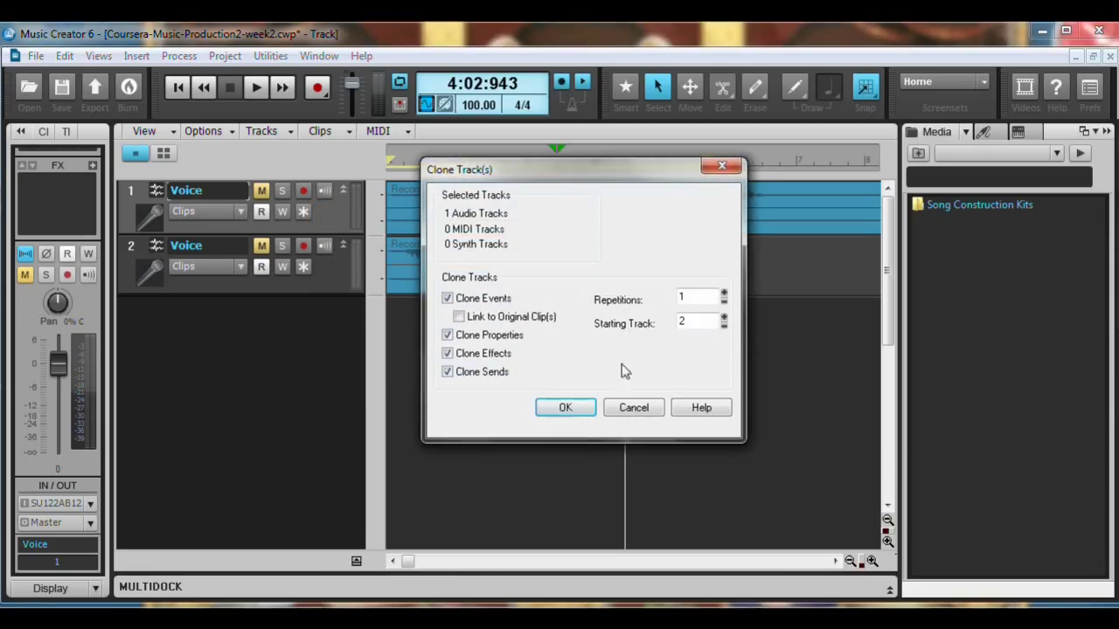
left_click(565, 407)
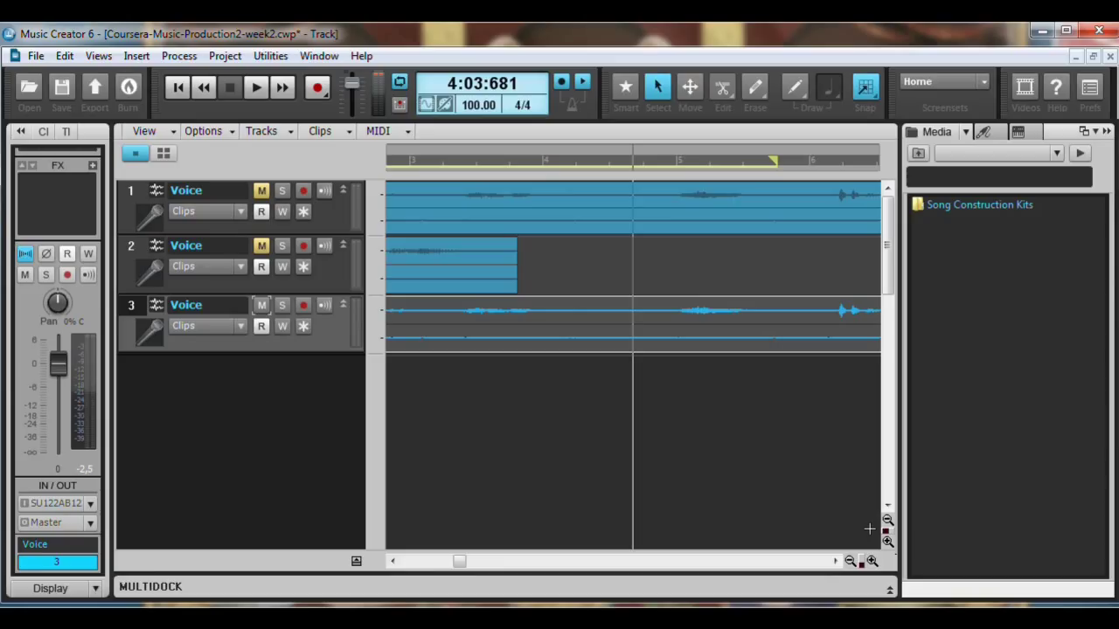
mouse_move(629, 348)
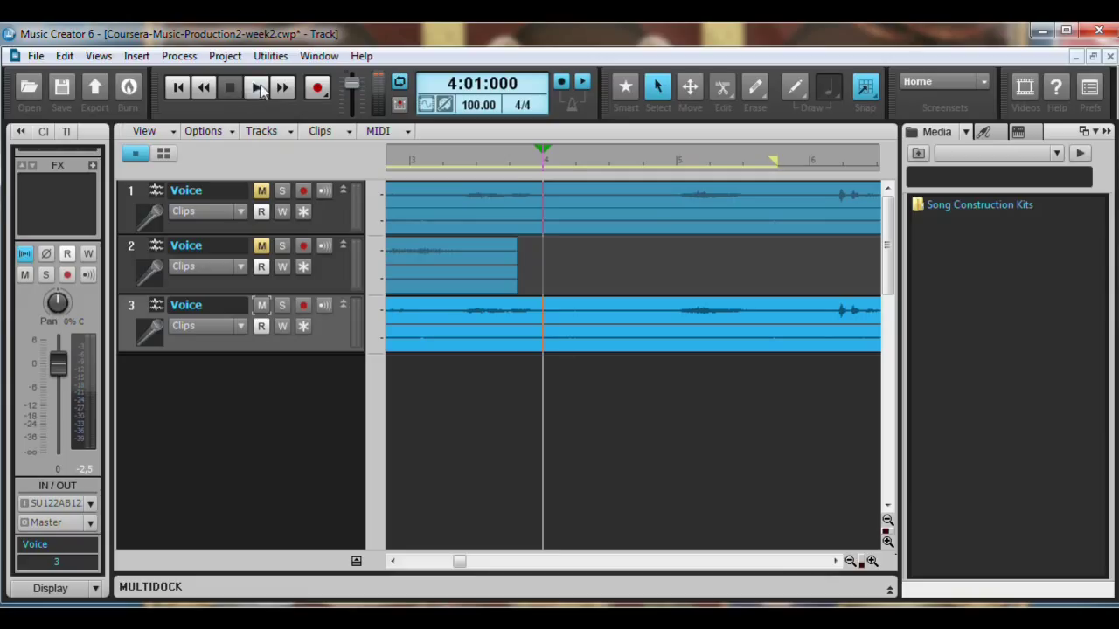
left_click(256, 87)
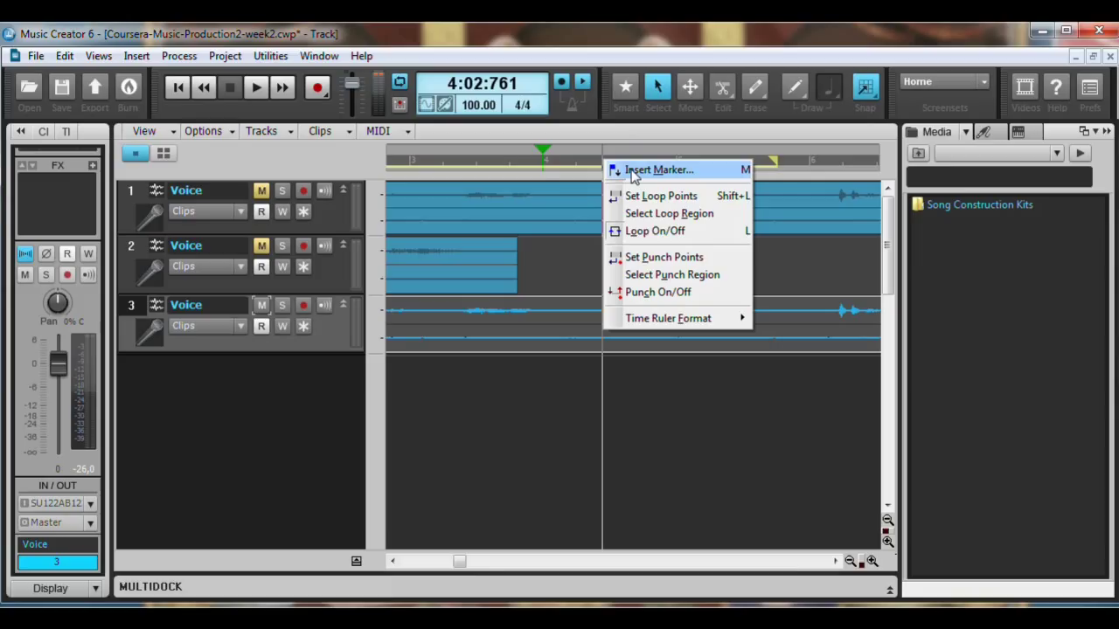
Step: Insert a marker named Comping-01-in at 4:02:761 where the comp begins
left_click(657, 169)
type("Comping")
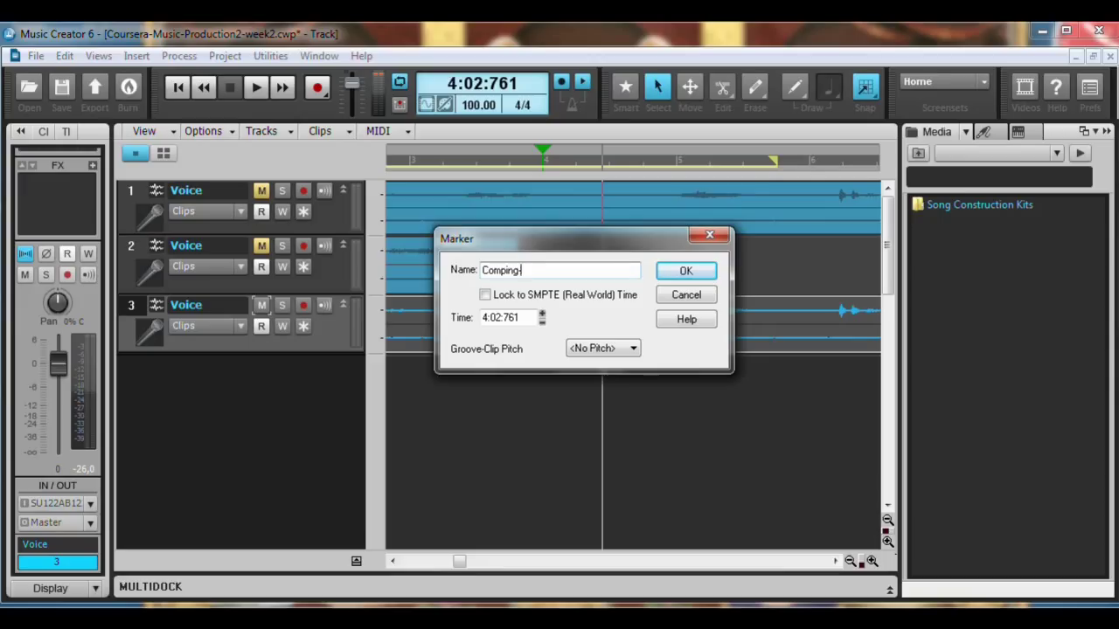
type("-01-in...")
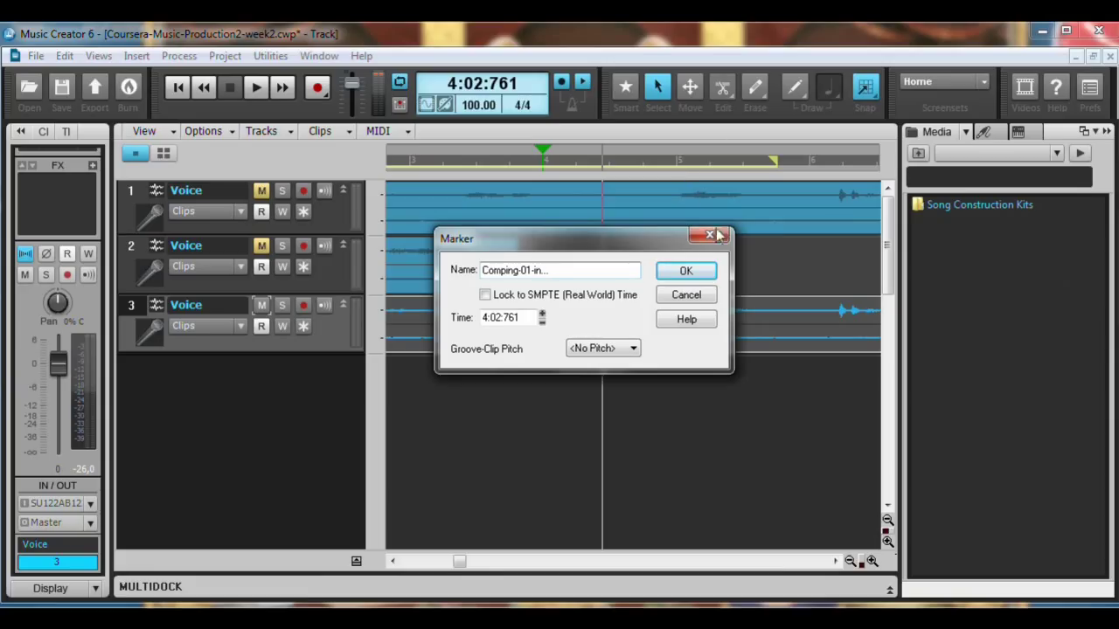
left_click(685, 270)
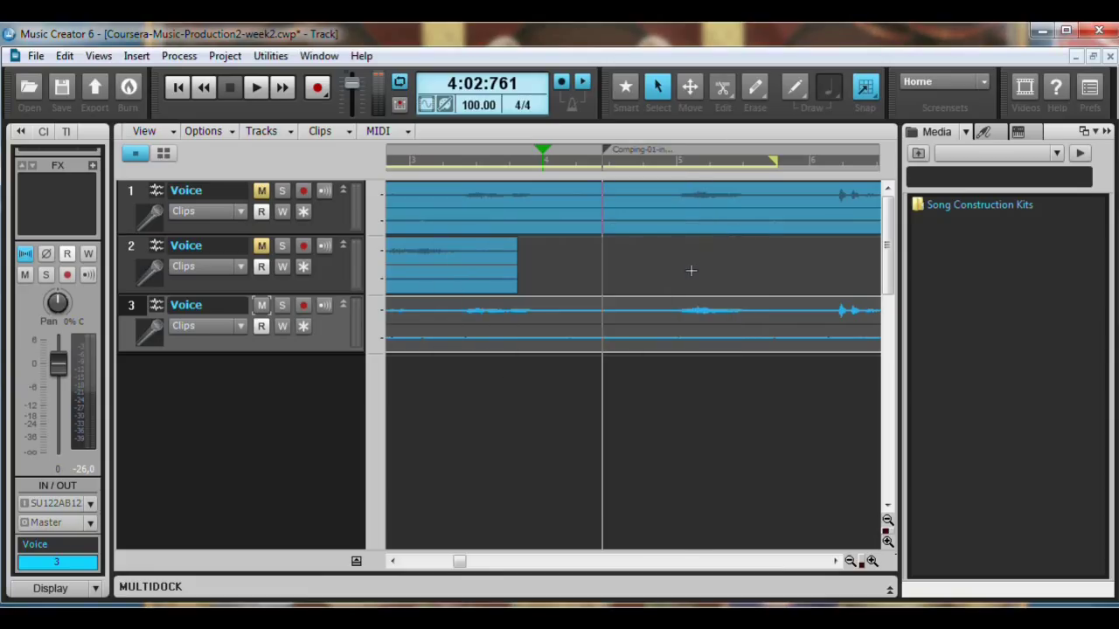
mouse_move(732, 113)
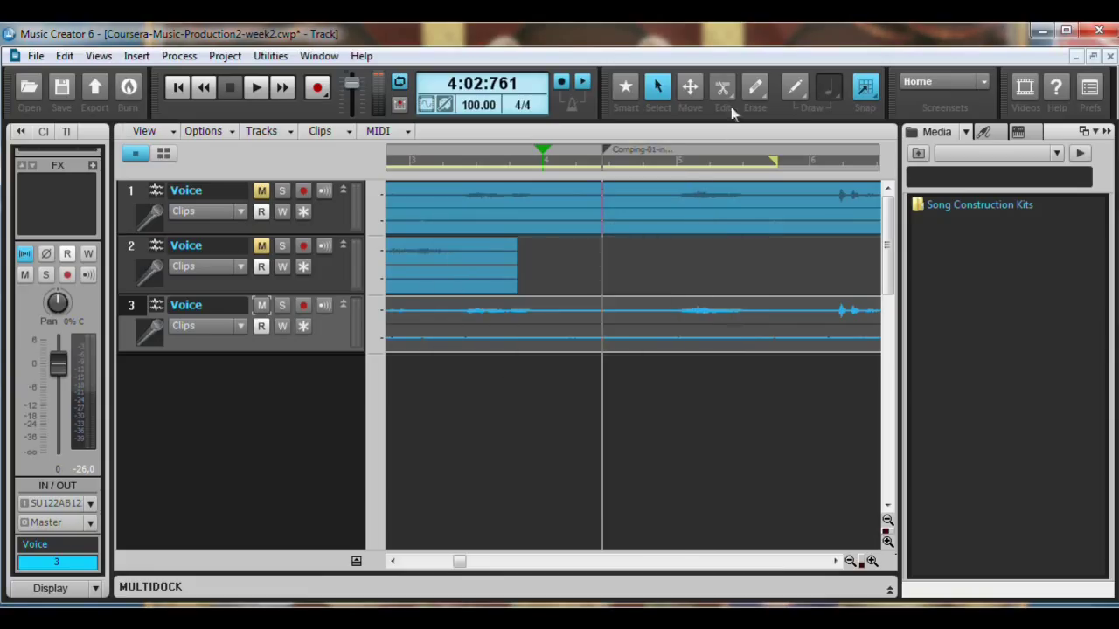
Step: Split the third track's take at Comping-01-in, keeping only the part before 4:02:761
left_click(721, 87)
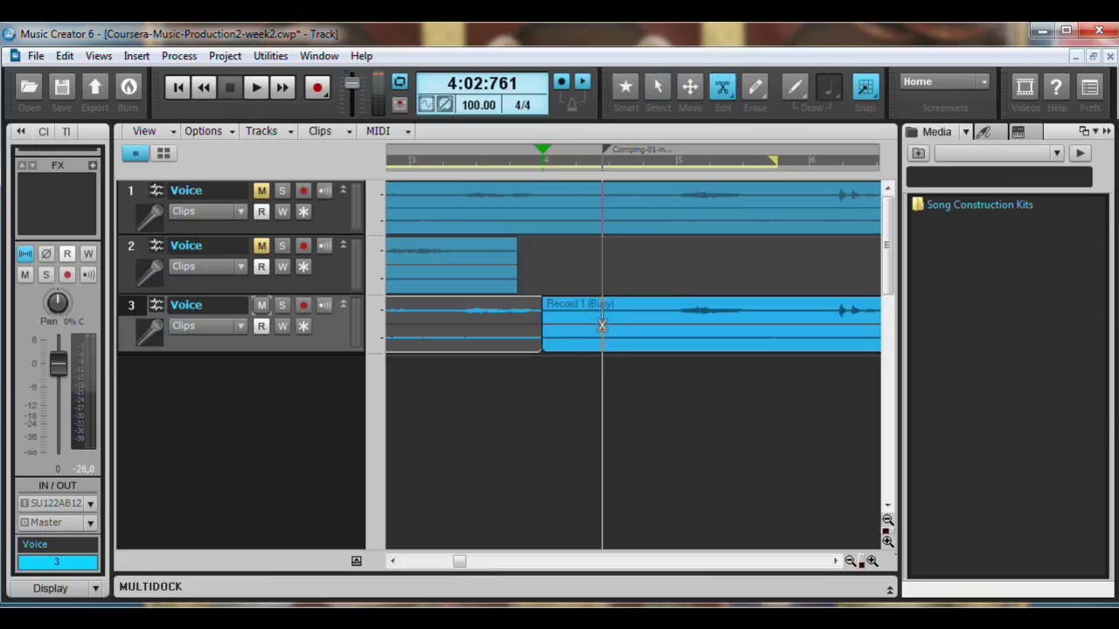
left_click(61, 56)
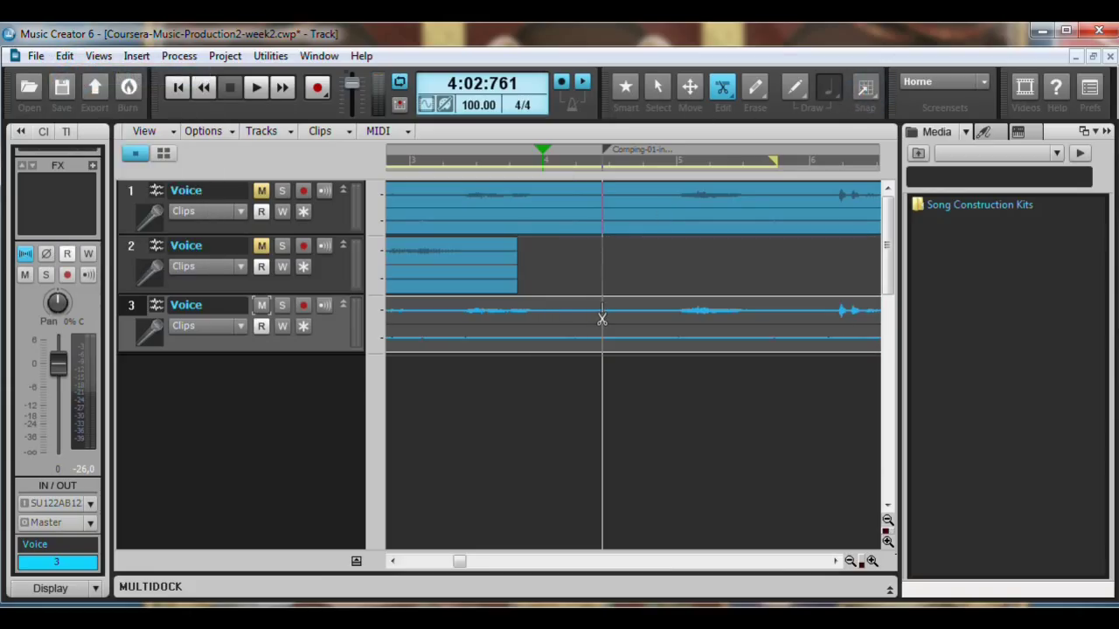
left_click(313, 87)
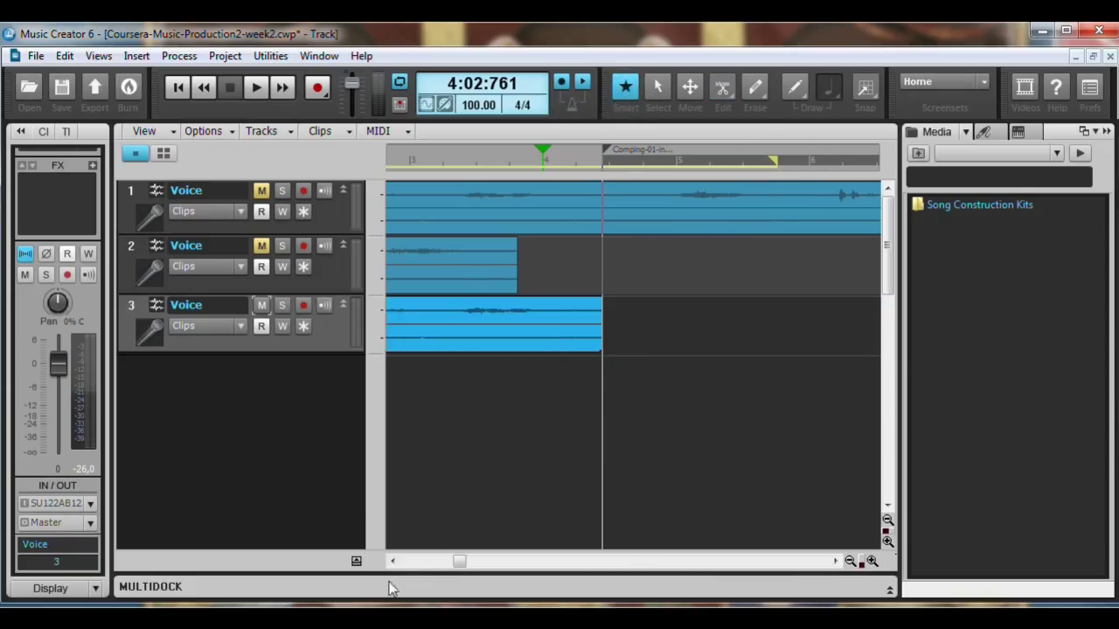
Step: Copy the second take's clip and paste it onto track 3 at the Comping-01-in marker
right_click(463, 263)
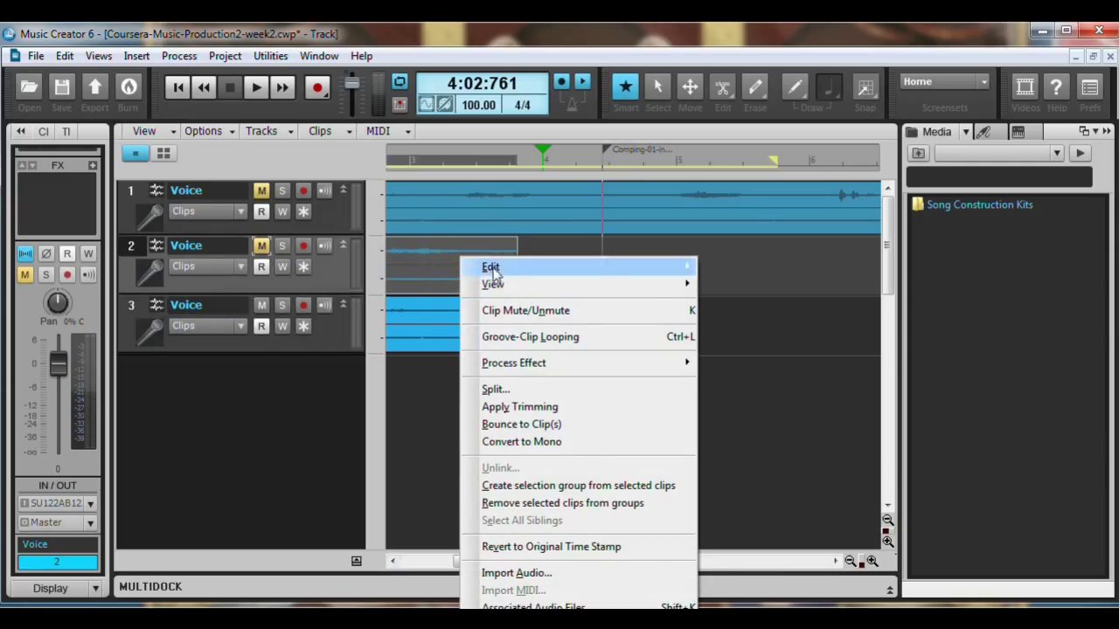
left_click(648, 253)
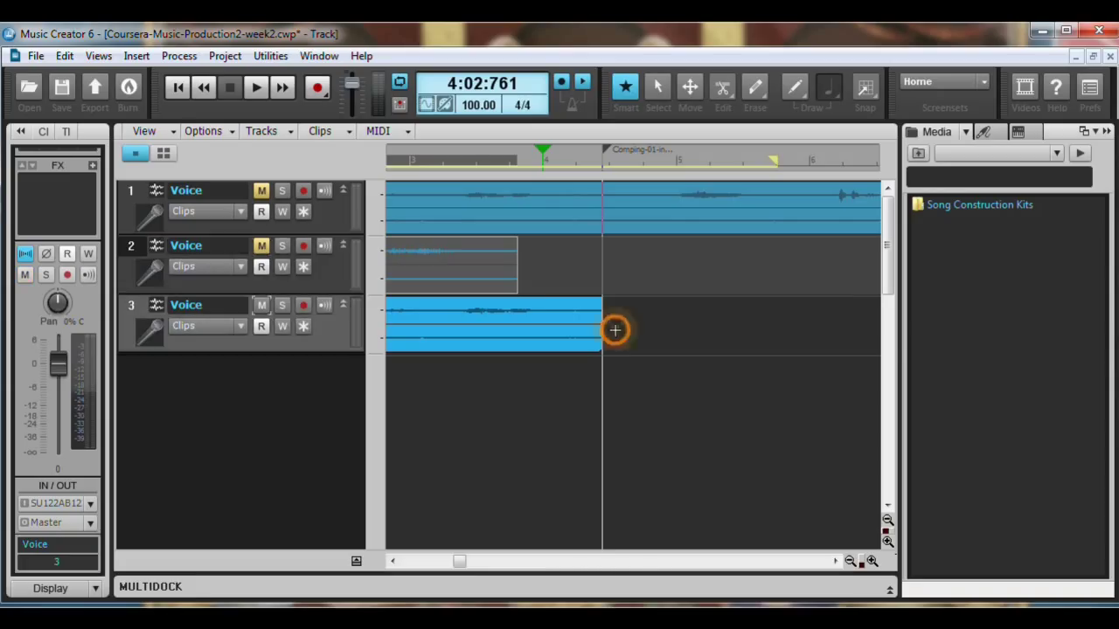
right_click(613, 329)
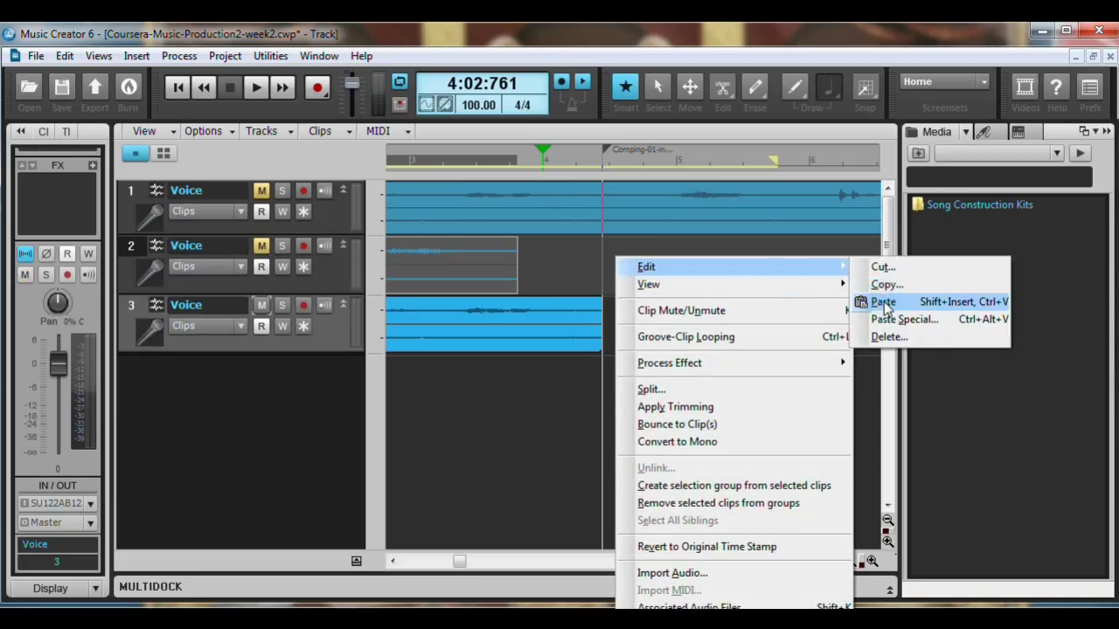
left_click(882, 302)
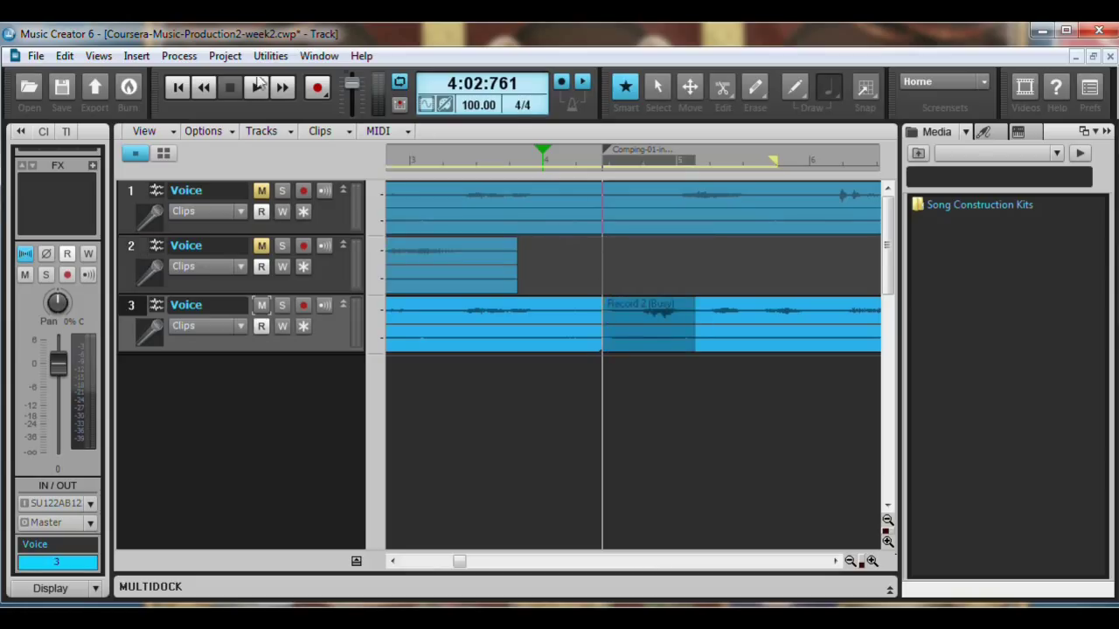
Step: Play back the newly comped section on track 3
left_click(256, 88)
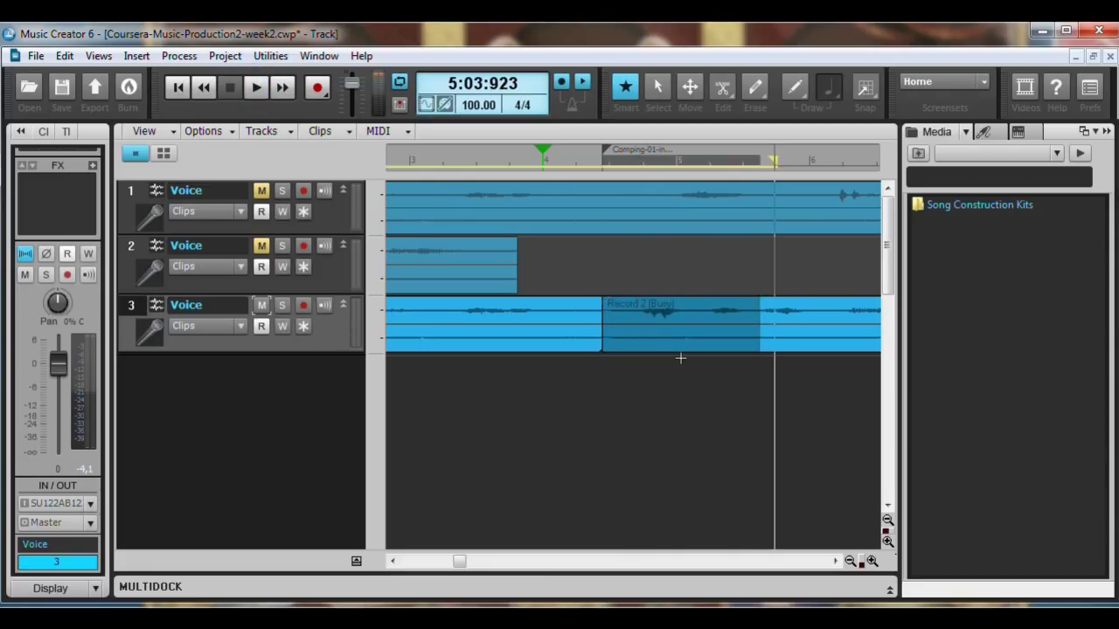
left_click(255, 88)
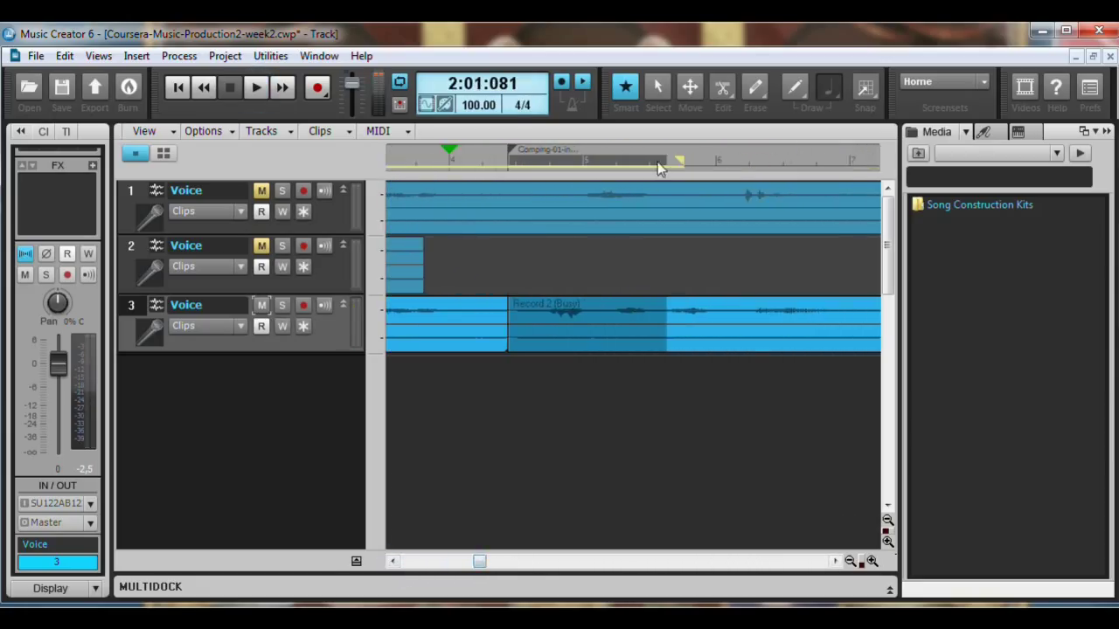
mouse_move(667, 164)
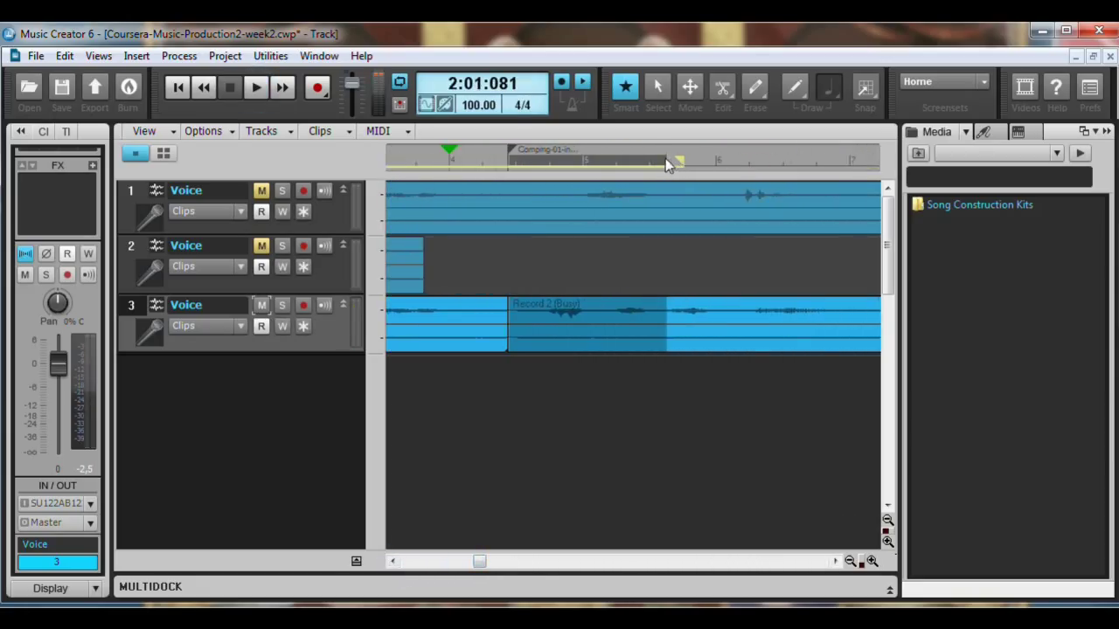
Step: Insert a marker named Comping-02-Halloween at 5:03:316 where the pasted section ends
right_click(669, 164)
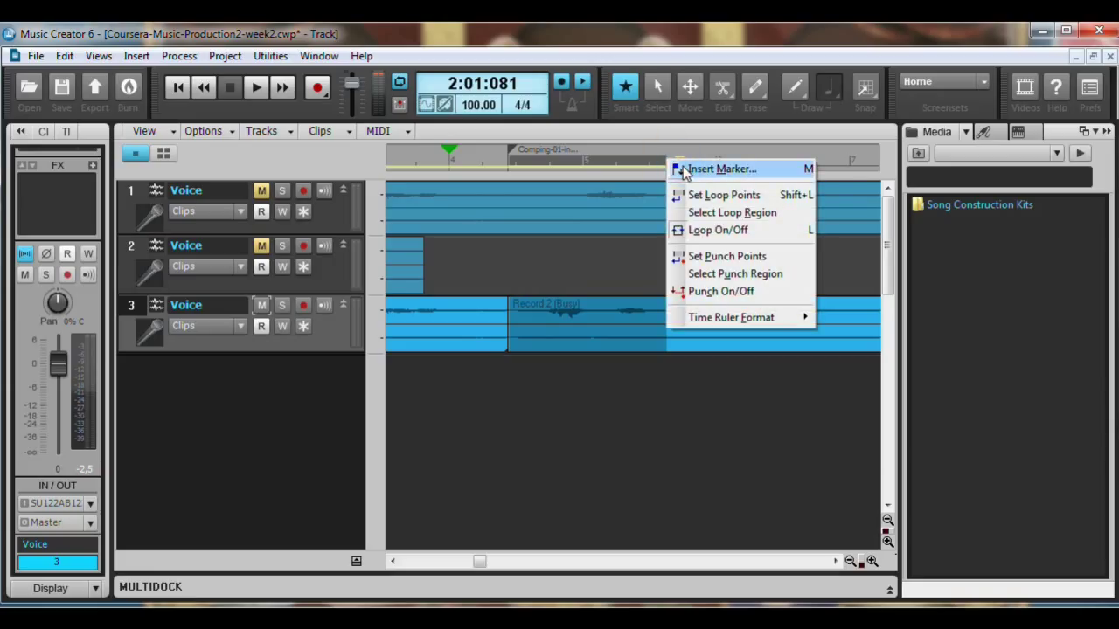
left_click(719, 168)
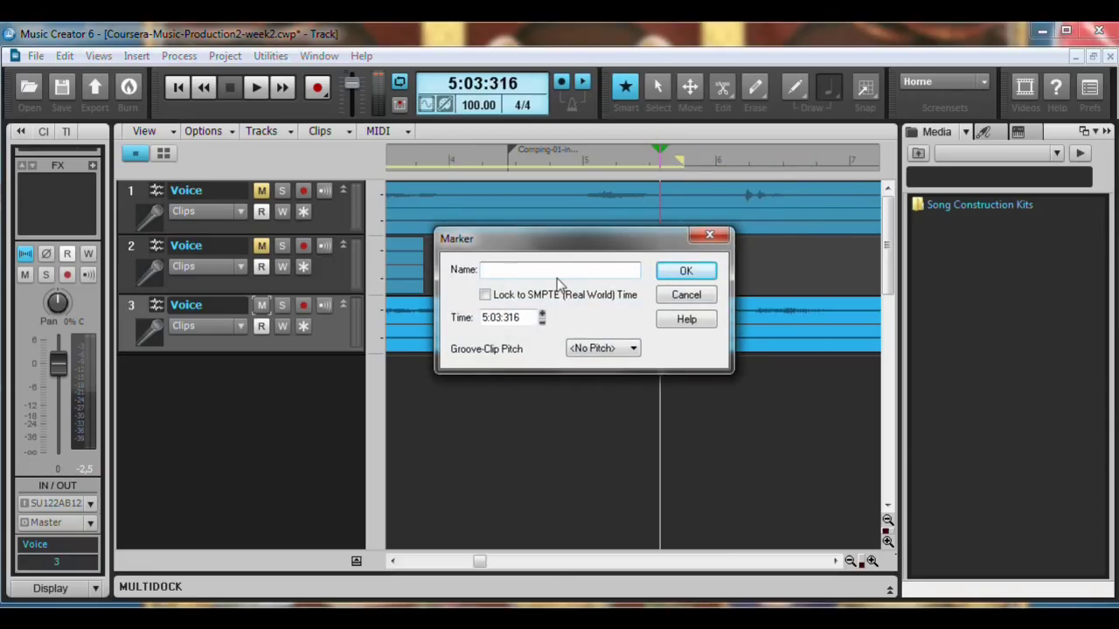
type("Comping")
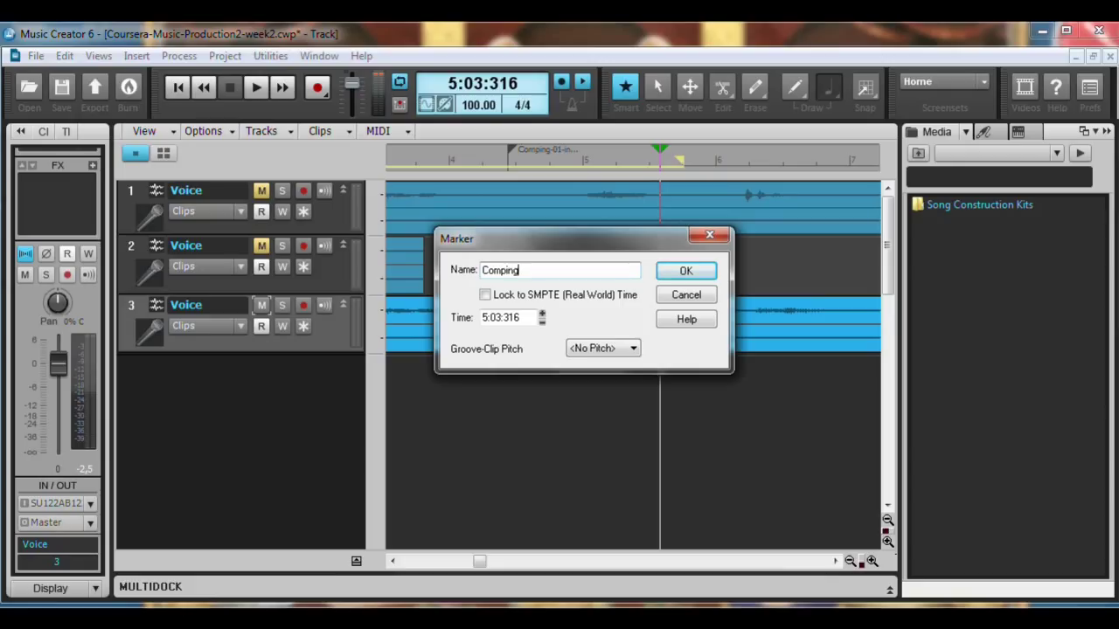
type("-02-")
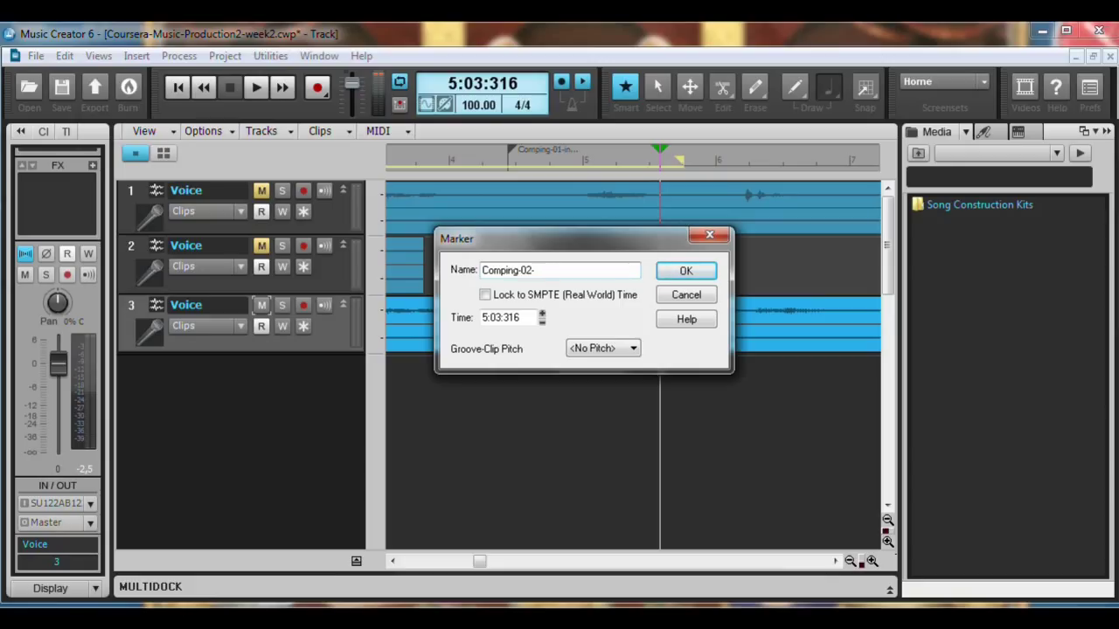
type("Halloween")
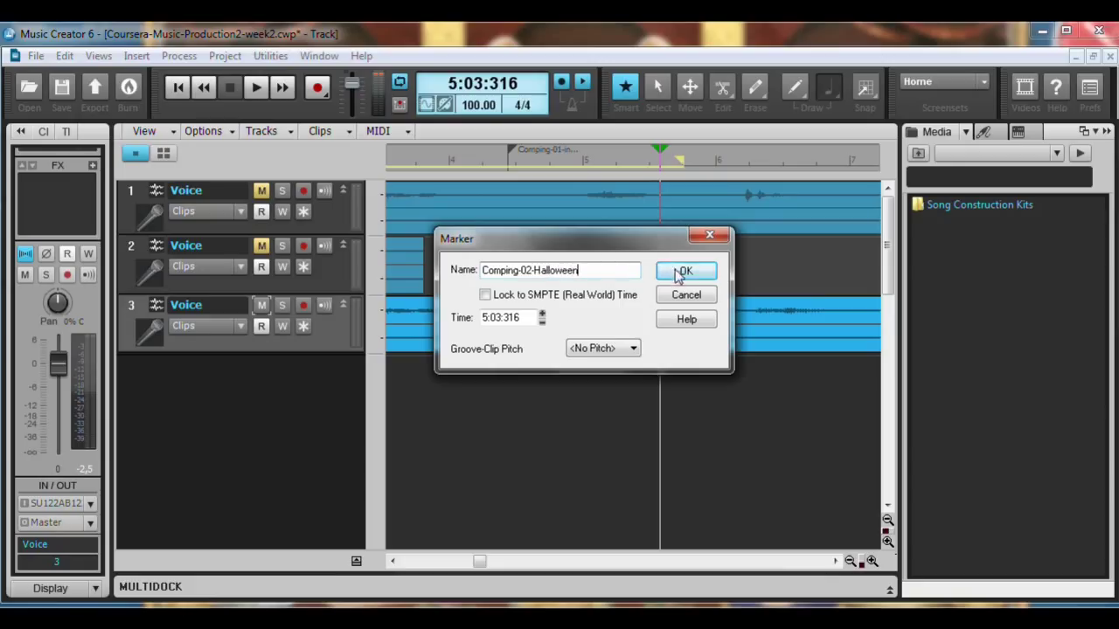
left_click(685, 271)
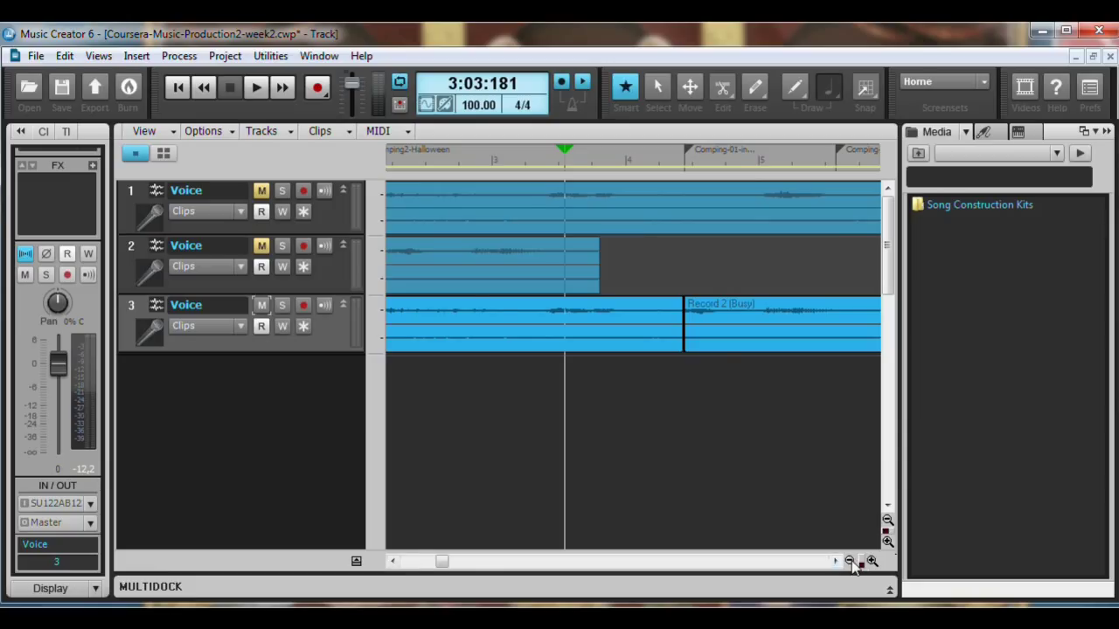
Step: Zoom the timeline out to show the whole third-track comp up to Comping-02-Halloween
left_click(845, 562)
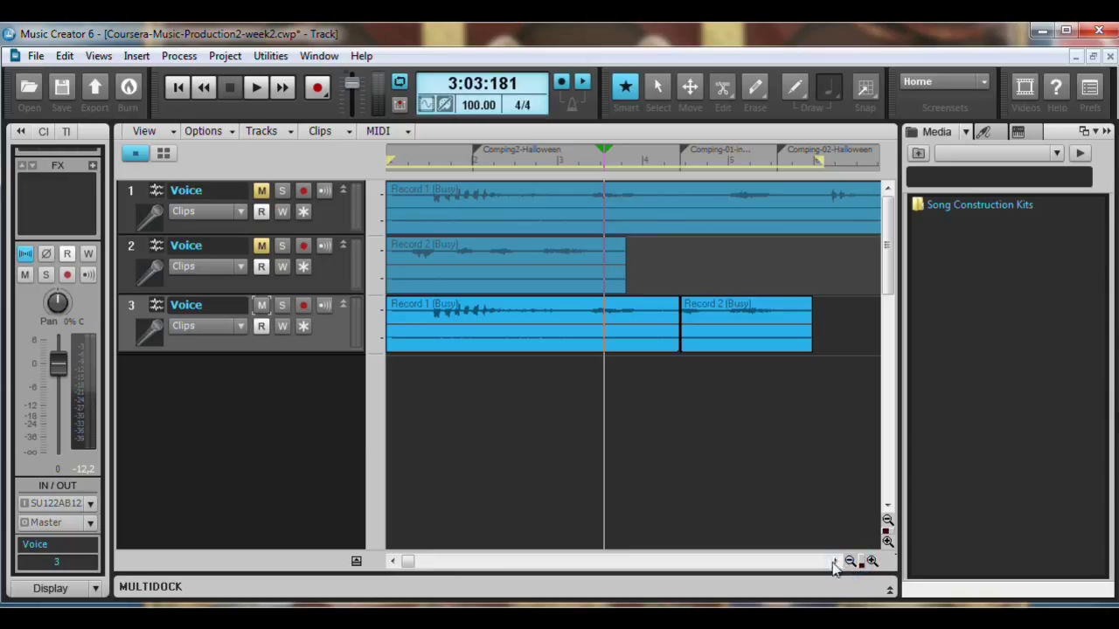
mouse_move(437, 581)
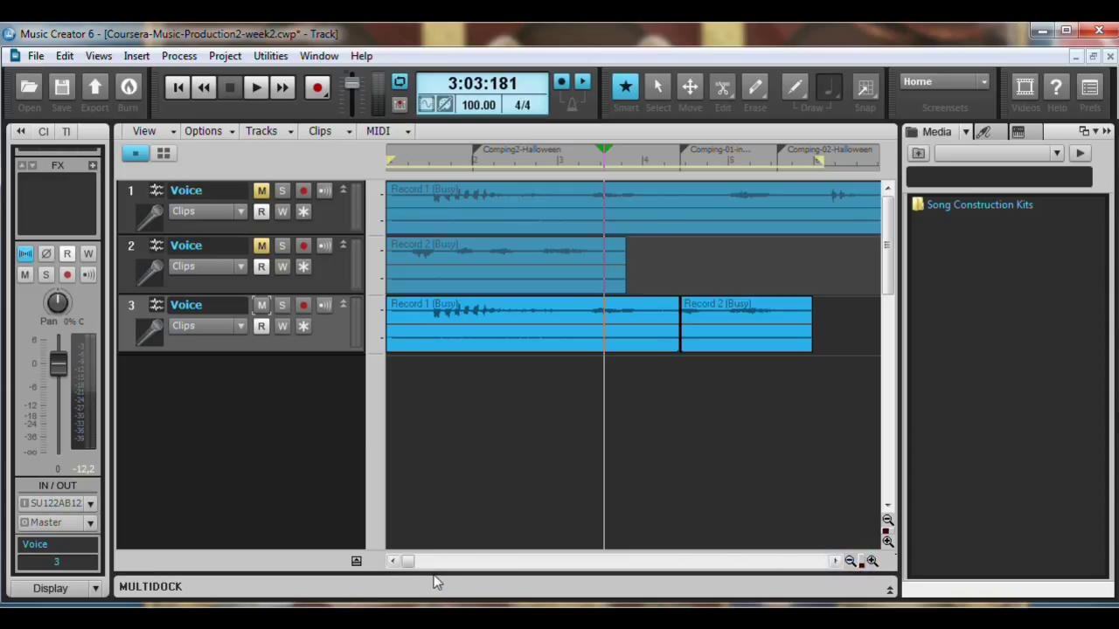
mouse_move(206, 84)
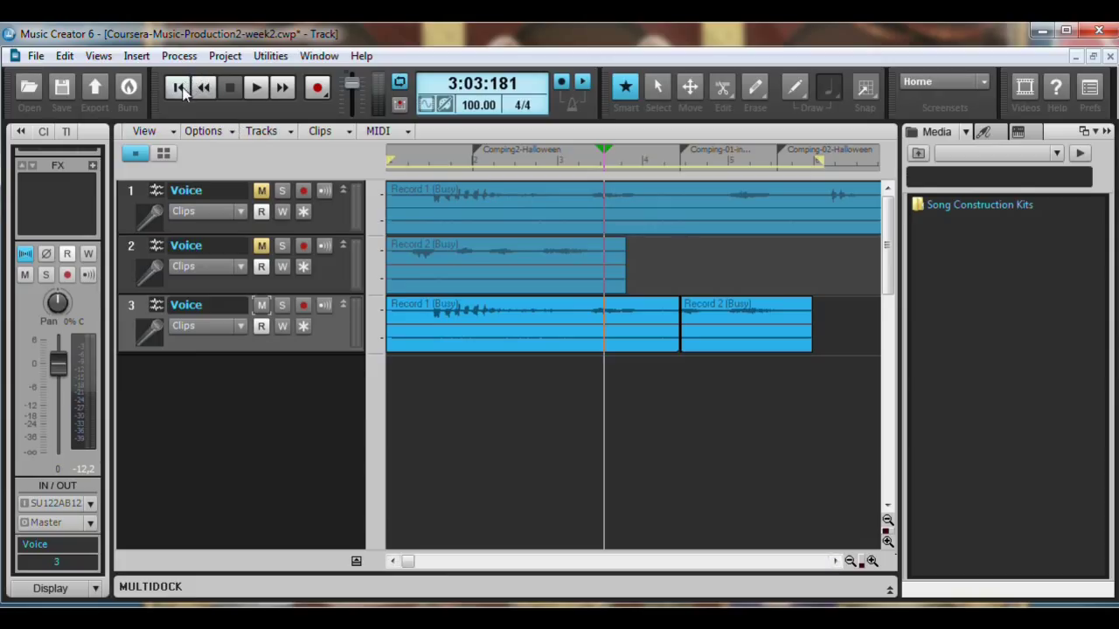
mouse_move(176, 94)
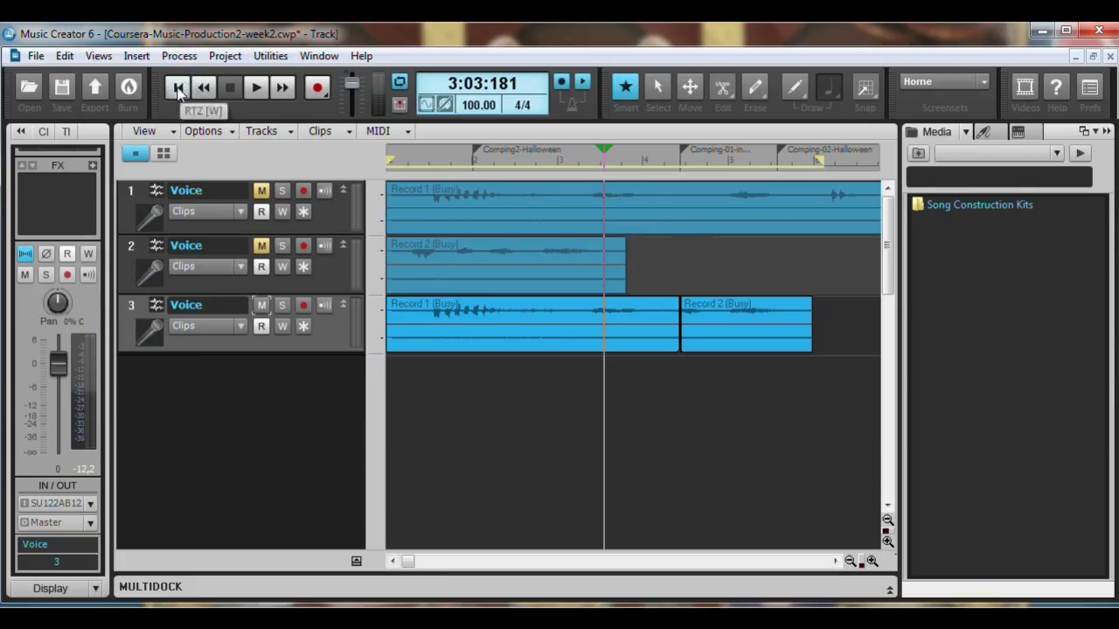
Step: Rewind to zero and play all three Voice tracks through the comp, then stop
left_click(174, 88)
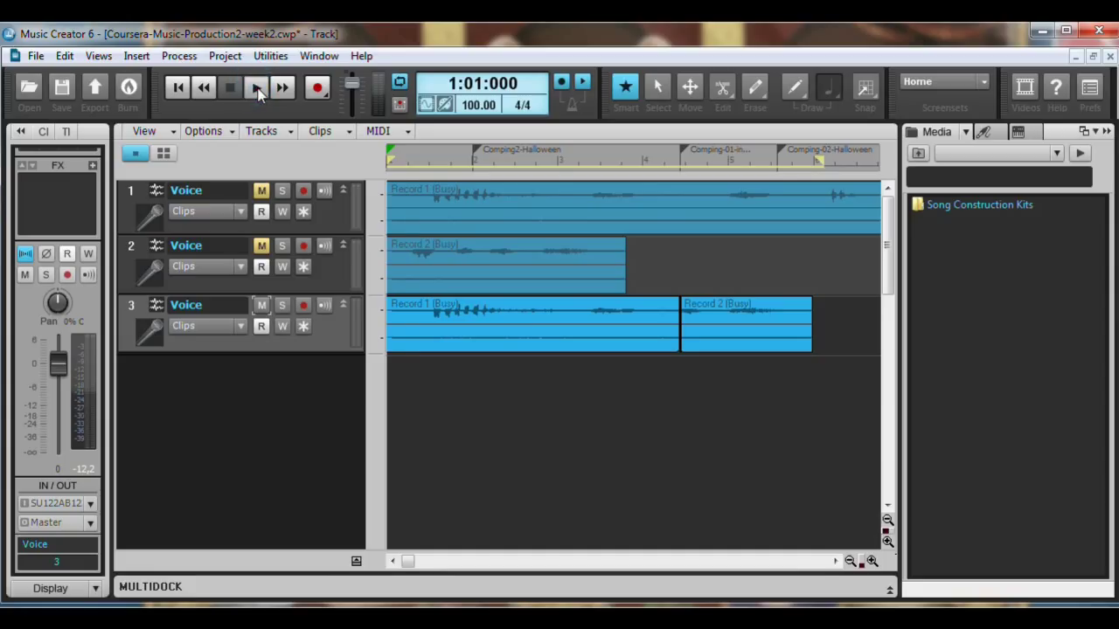
left_click(256, 87)
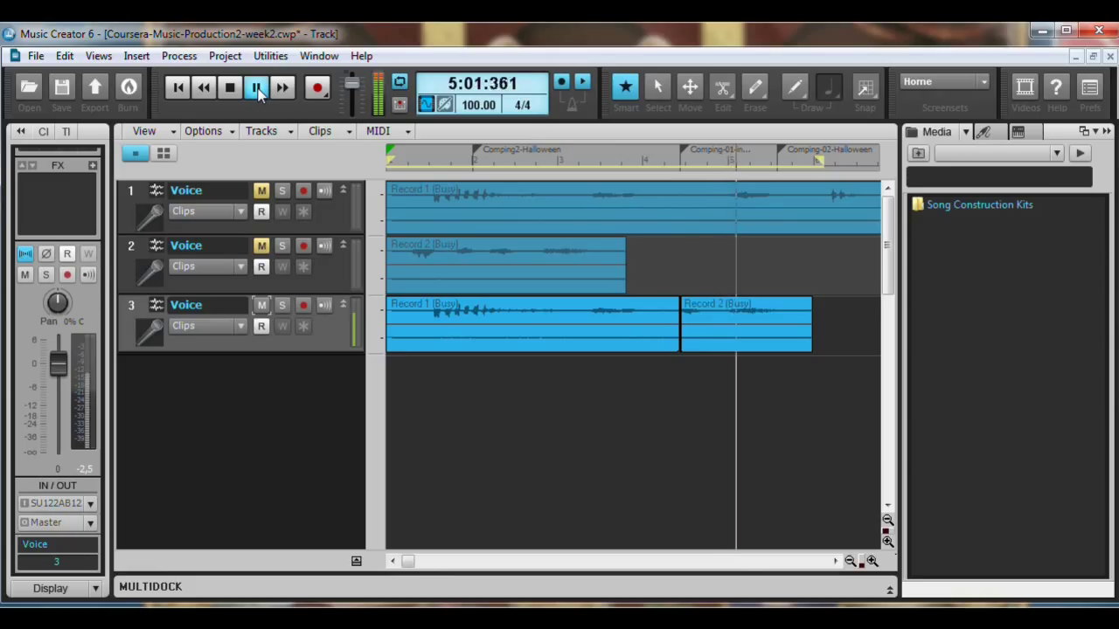
left_click(256, 87)
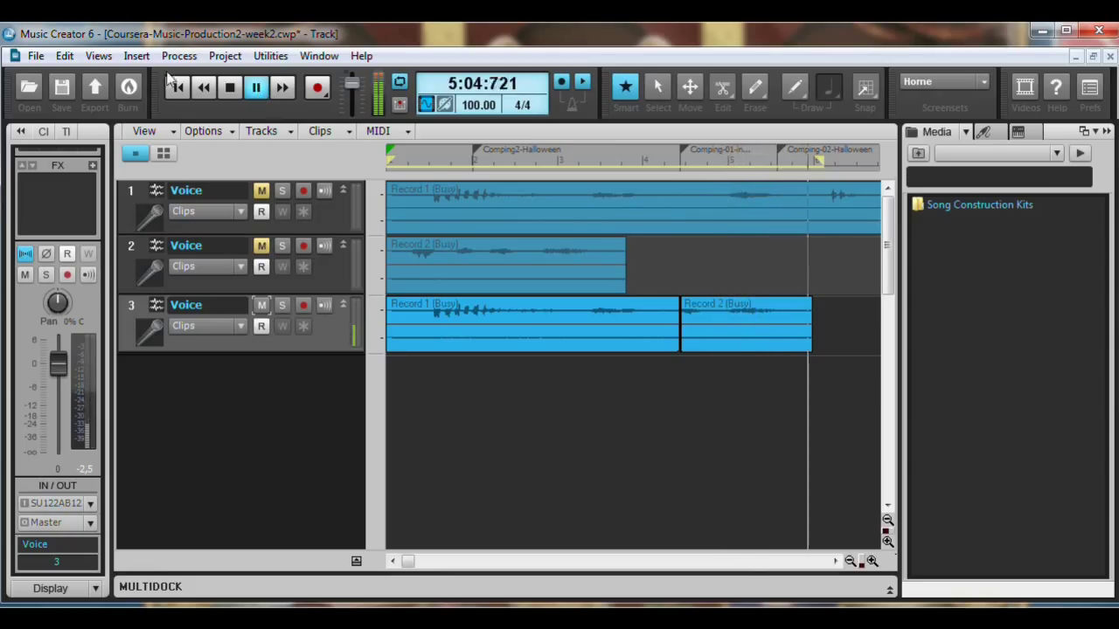
left_click(229, 87)
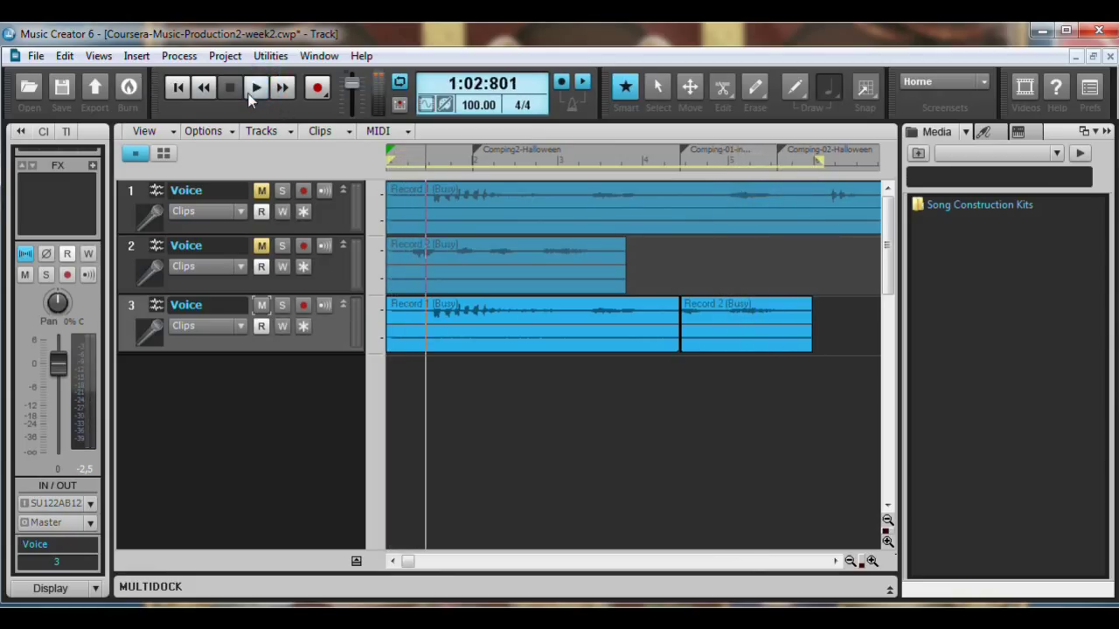